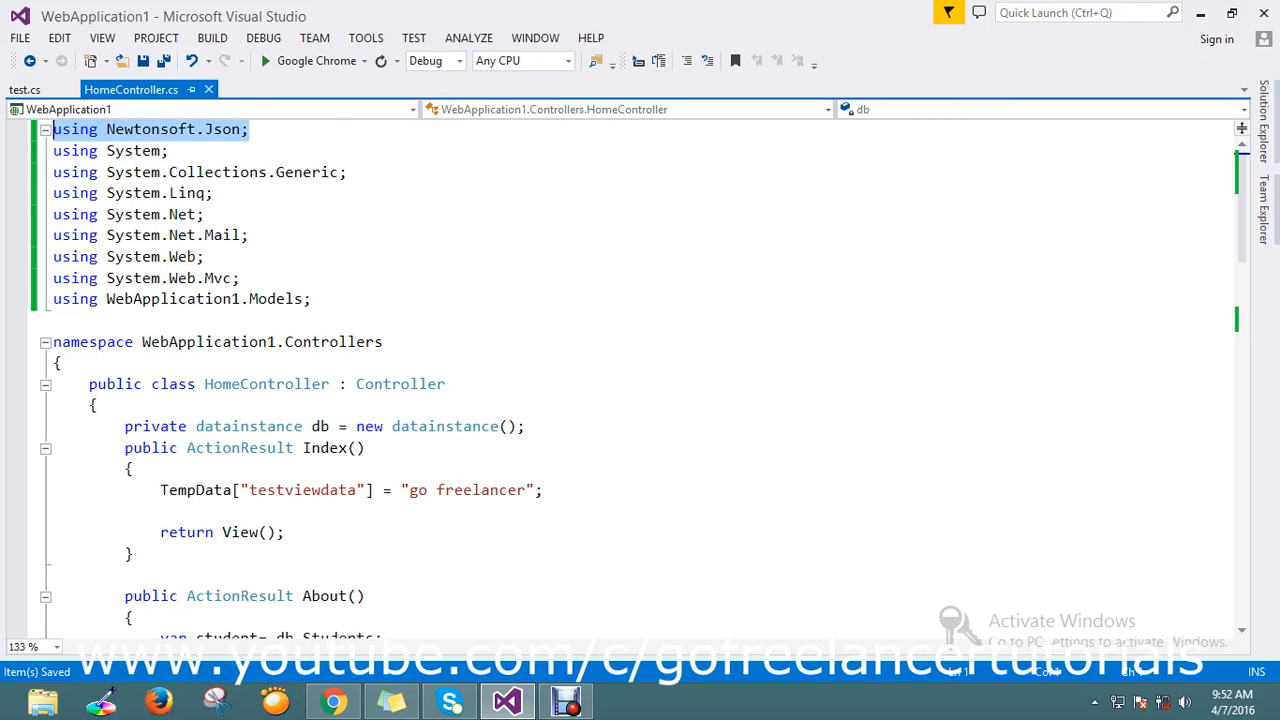
Write dynamic fyn=JsonConvert.DeserializeObject() inside convertjsontodynamic, picking JsonConvert from IntelliSense.
{"action": "scroll", "scroll_direction": "down", "scroll_amount": 3}
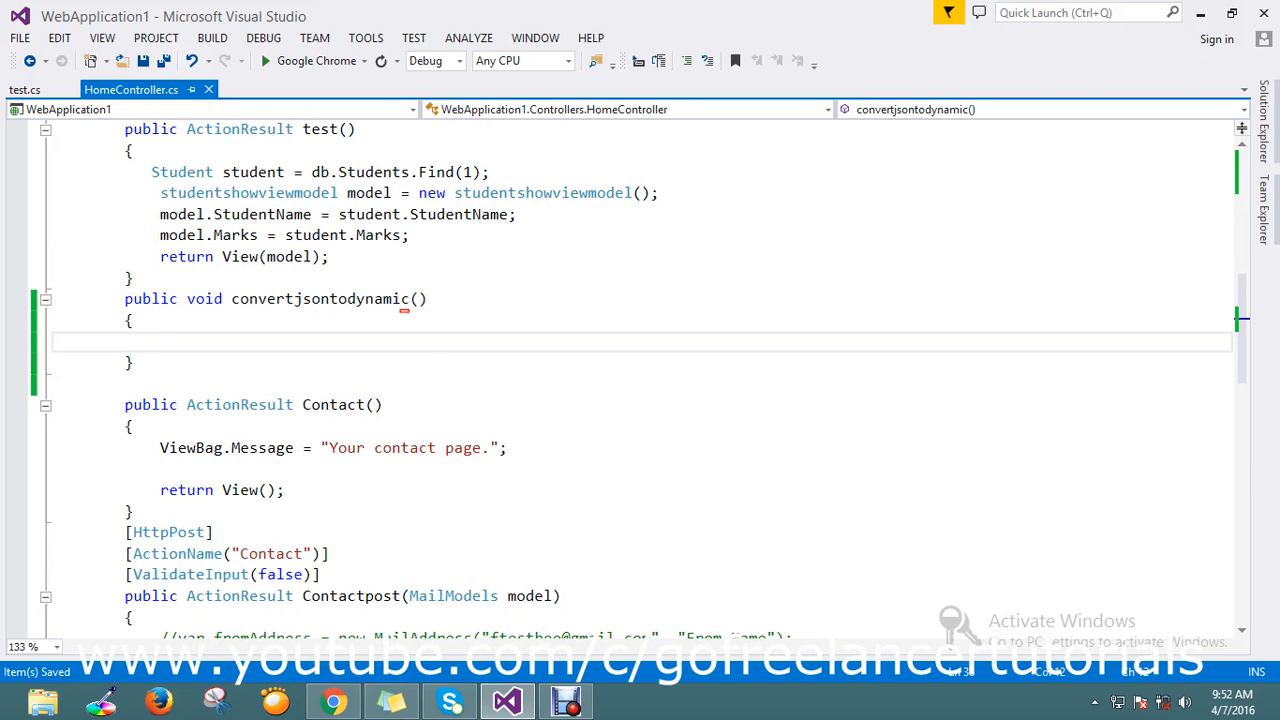
{"action": "type", "text": "dynamic"}
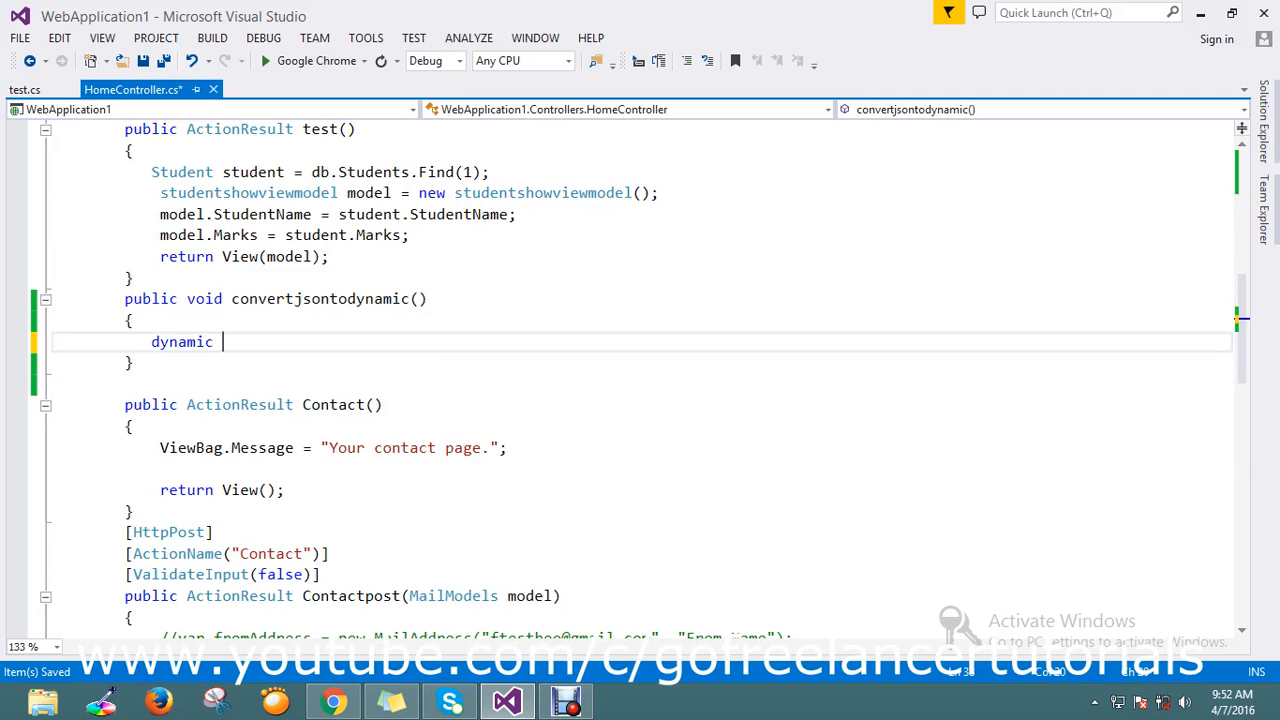
{"action": "type", "text": "f"}
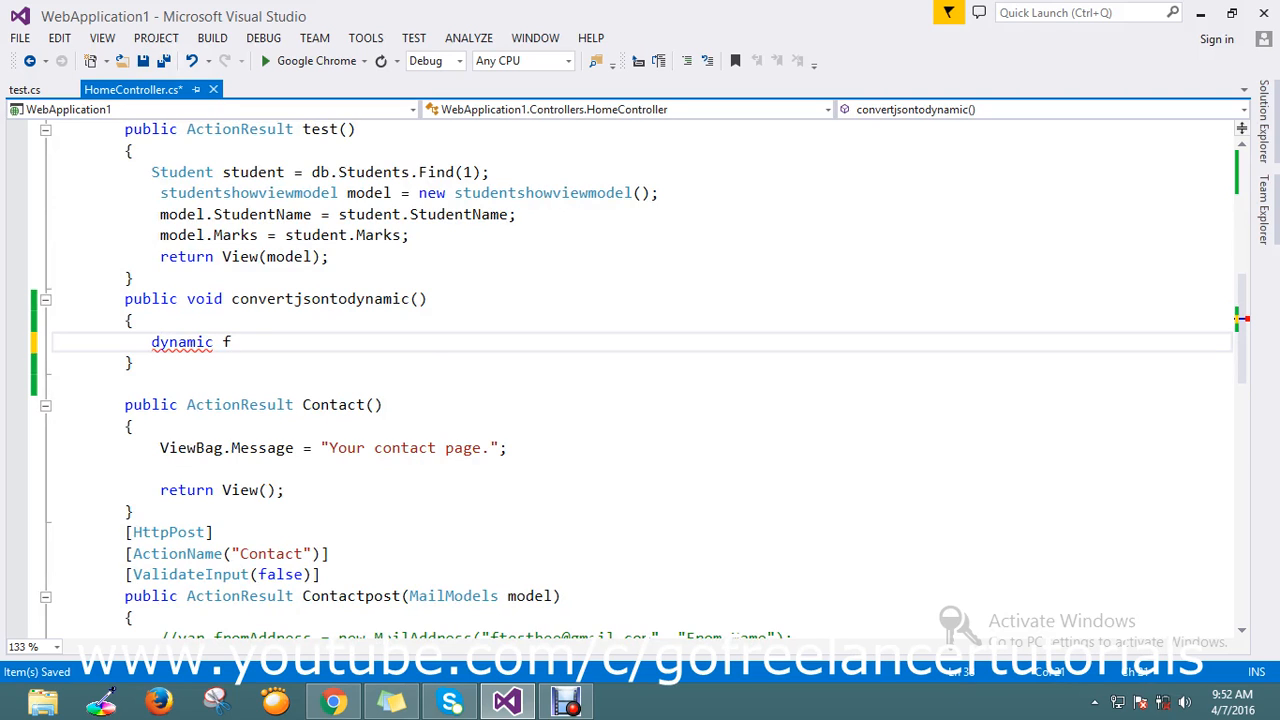
{"action": "type", "text": "yn="}
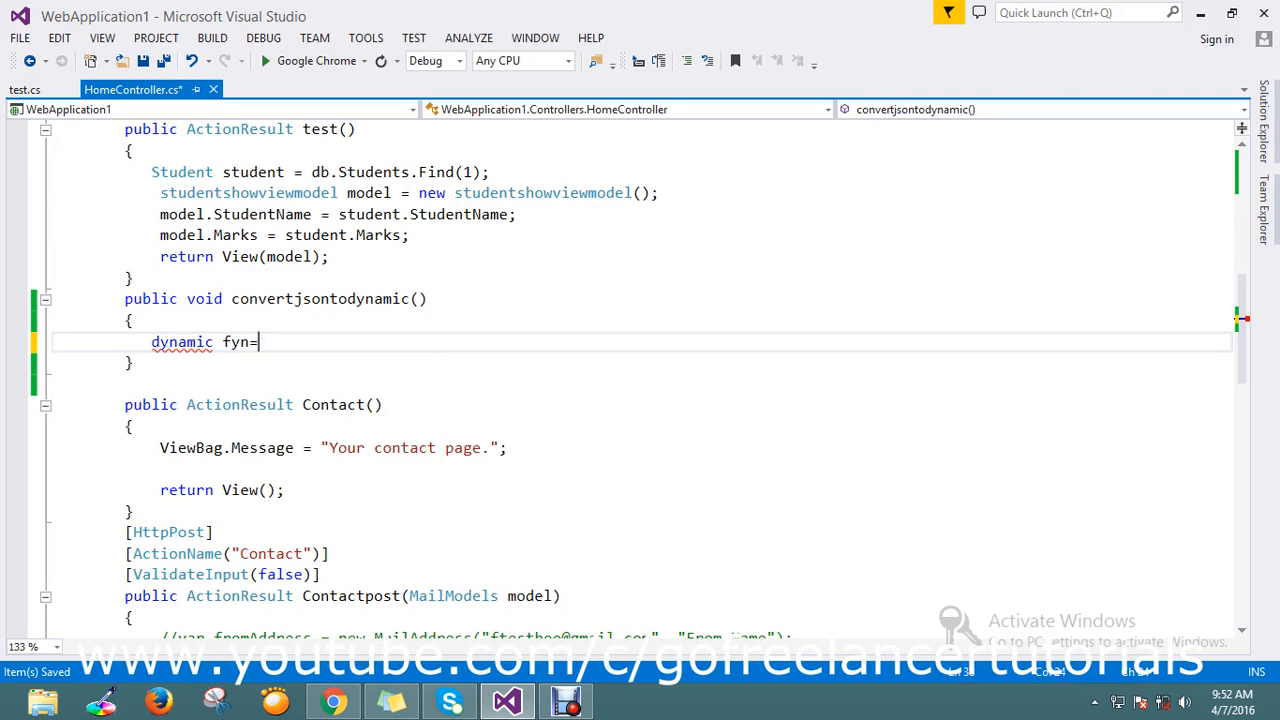
{"action": "type", "text": "j"}
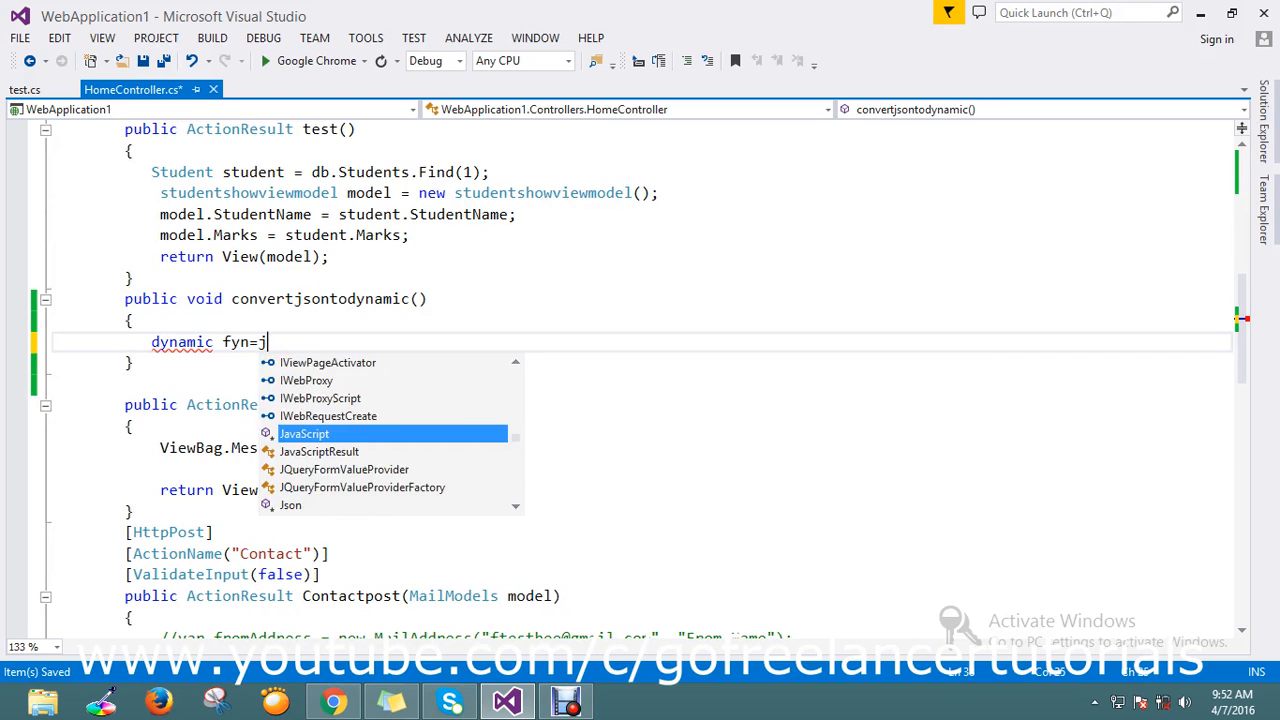
{"action": "type", "text": "s"}
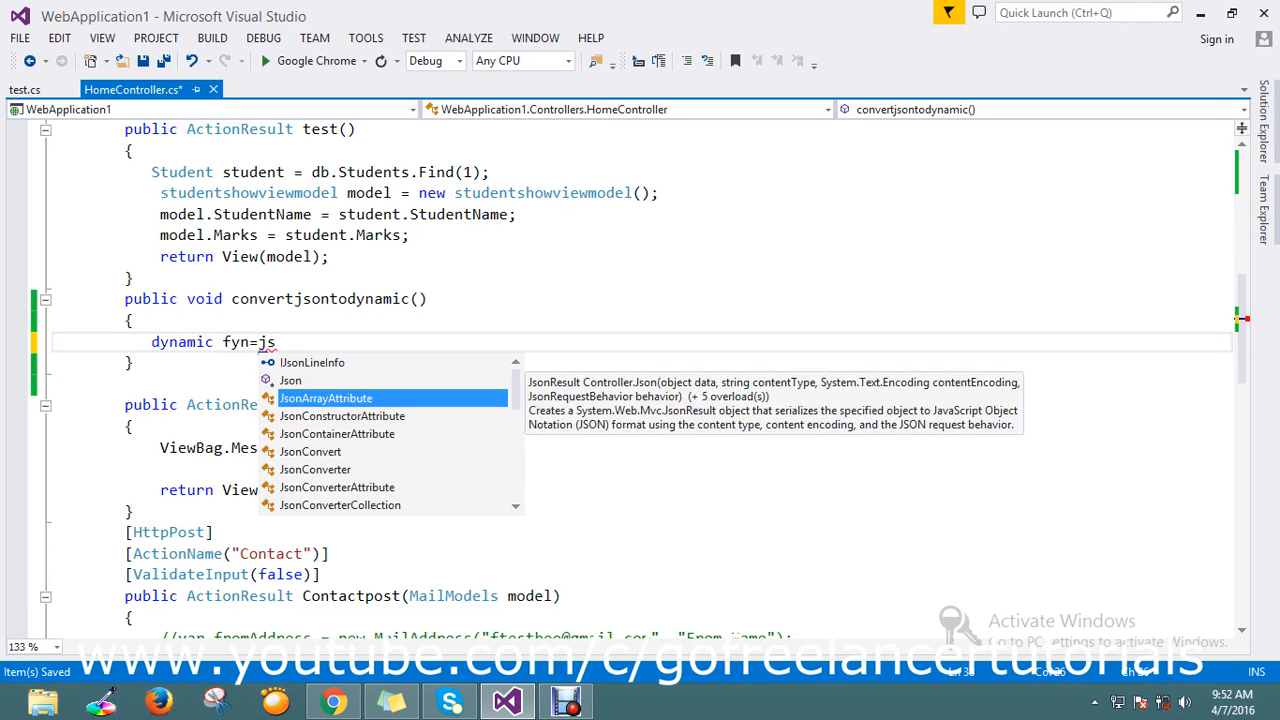
{"action": "type", "text": "JsonConvert."}
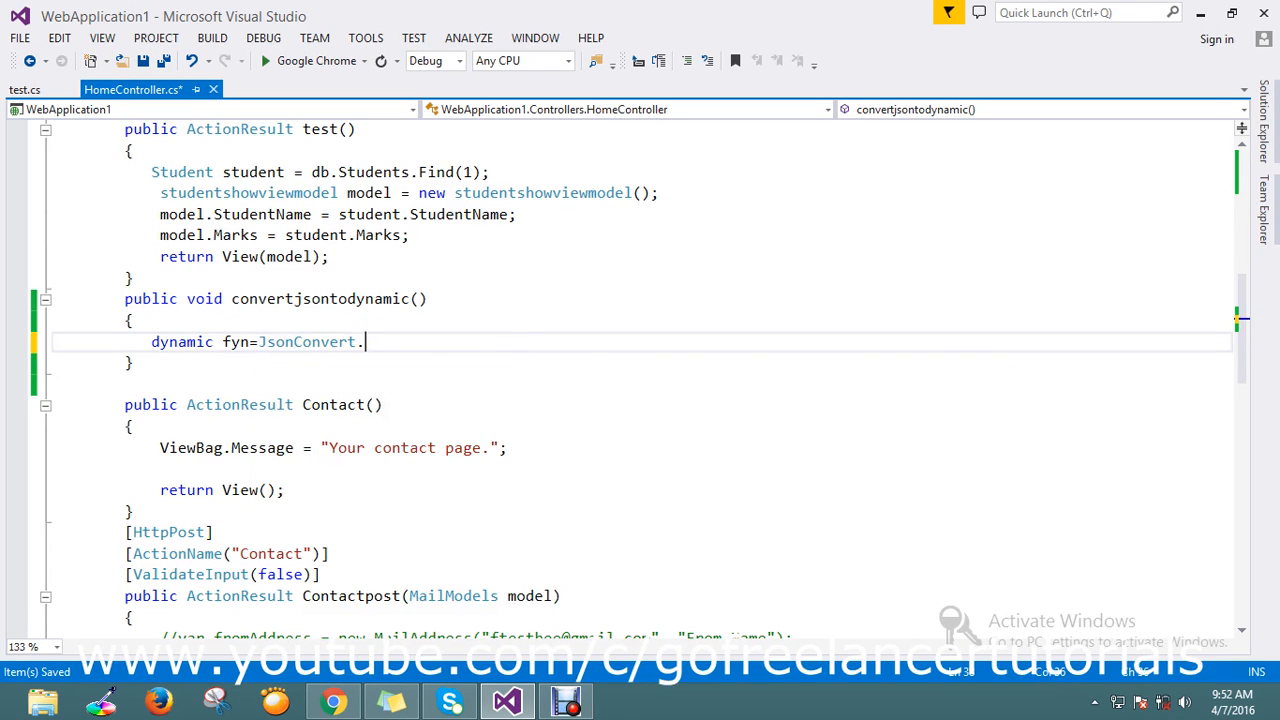
{"action": "type", "text": "de"}
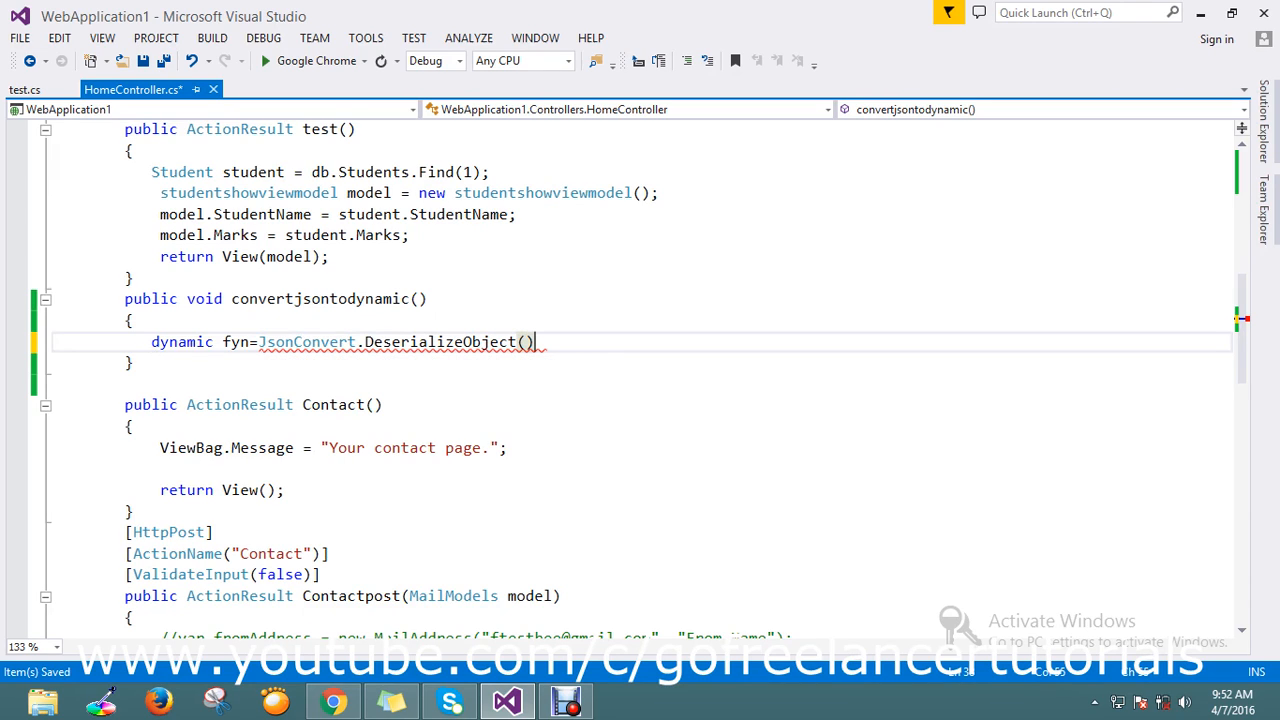
Paste the Jon Smith JSON string into DeserializeObject, save HomeController and select the method name.
{"action": "right_click", "coordinate": [520, 340]}
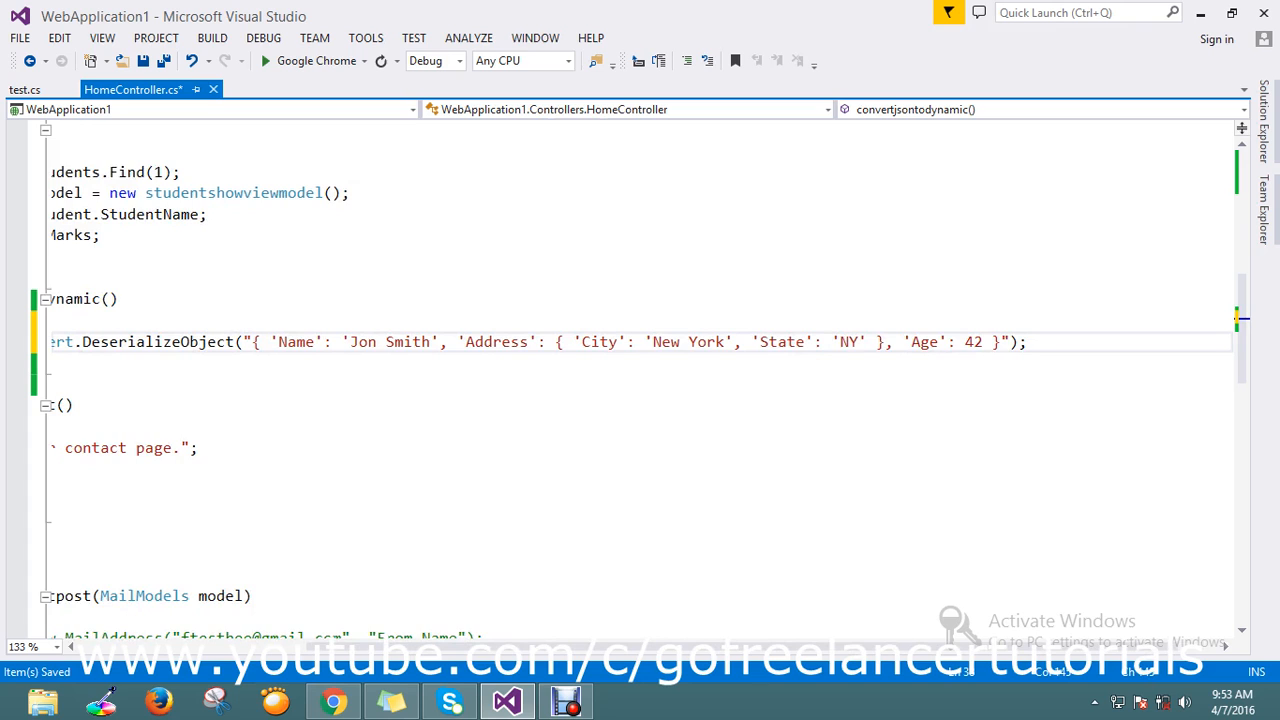
{"action": "scroll", "scroll_direction": "left", "scroll_amount": 3}
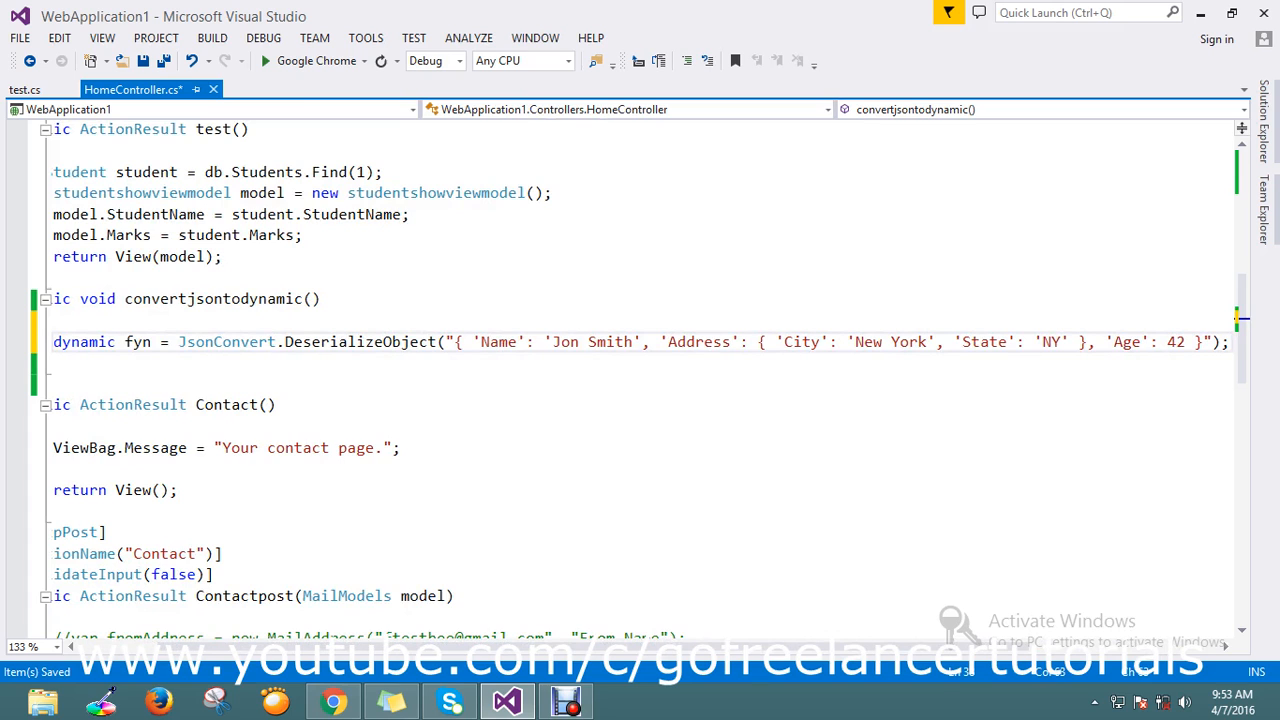
{"action": "left_click", "coordinate": [496, 340]}
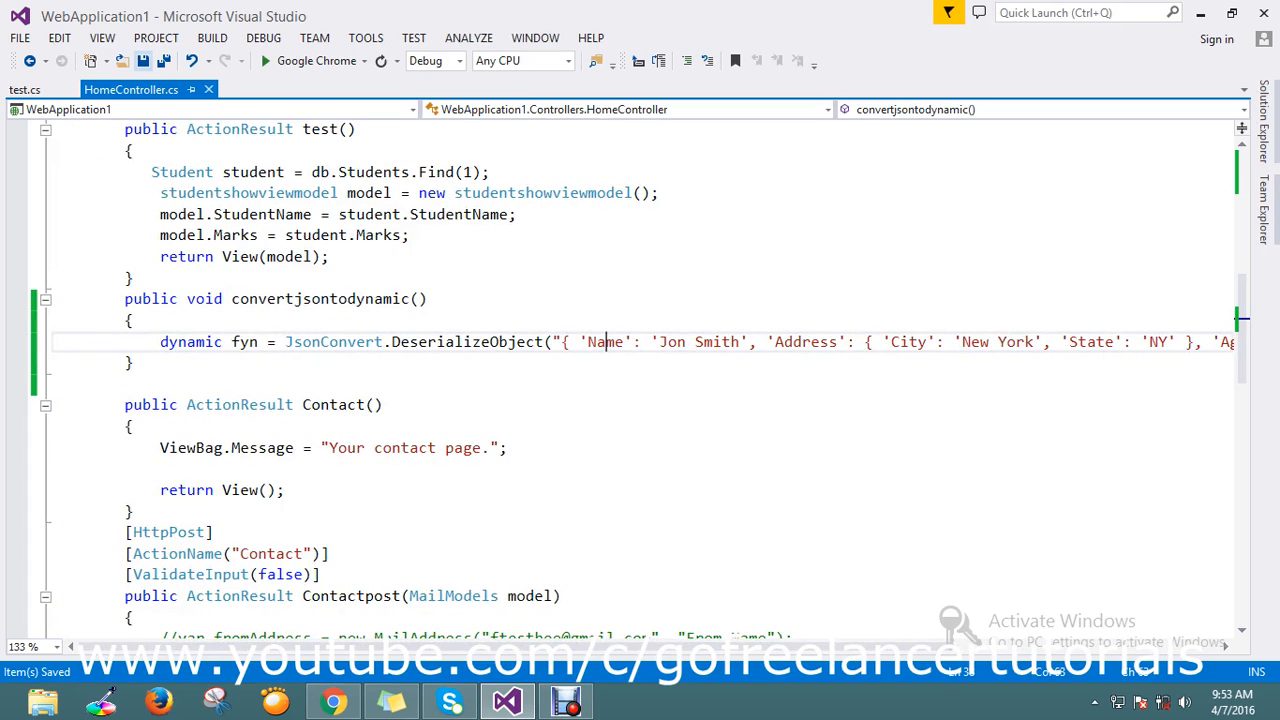
{"action": "double_click", "coordinate": [318, 298]}
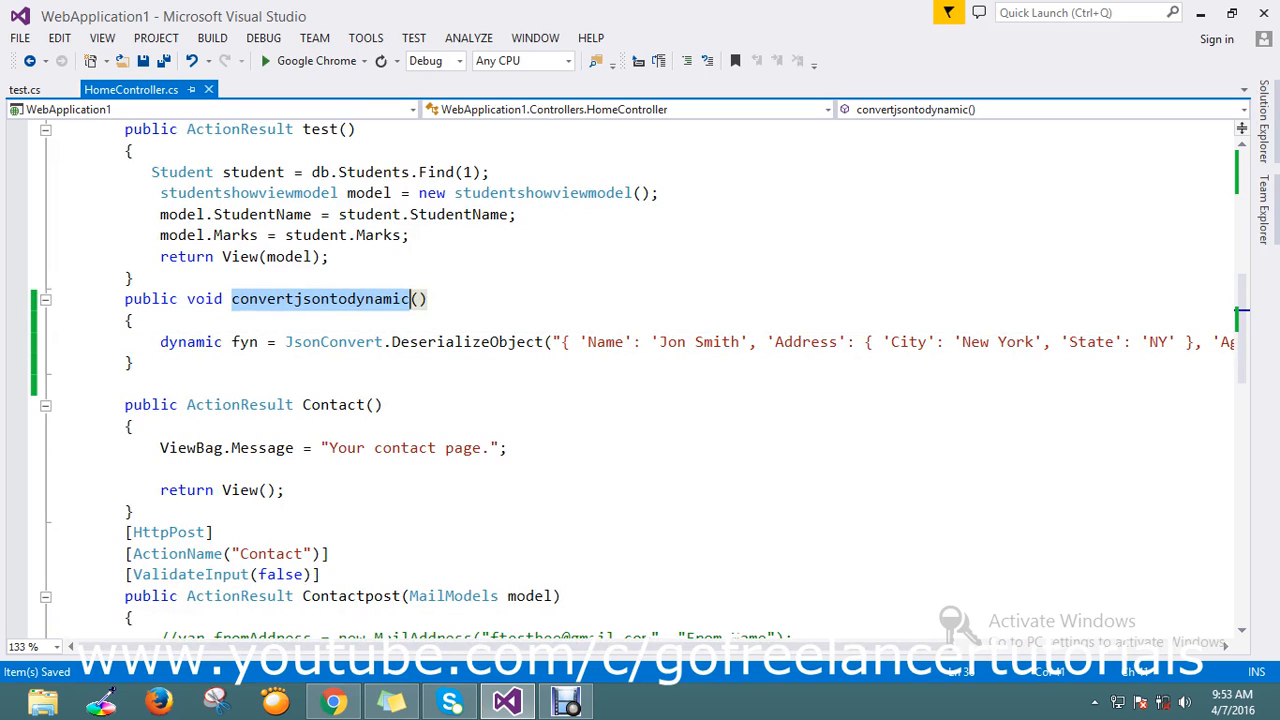
Copy the method name and request localhost:54937/home/convertjsontodynamic in the browser.
{"action": "right_click", "coordinate": [320, 298]}
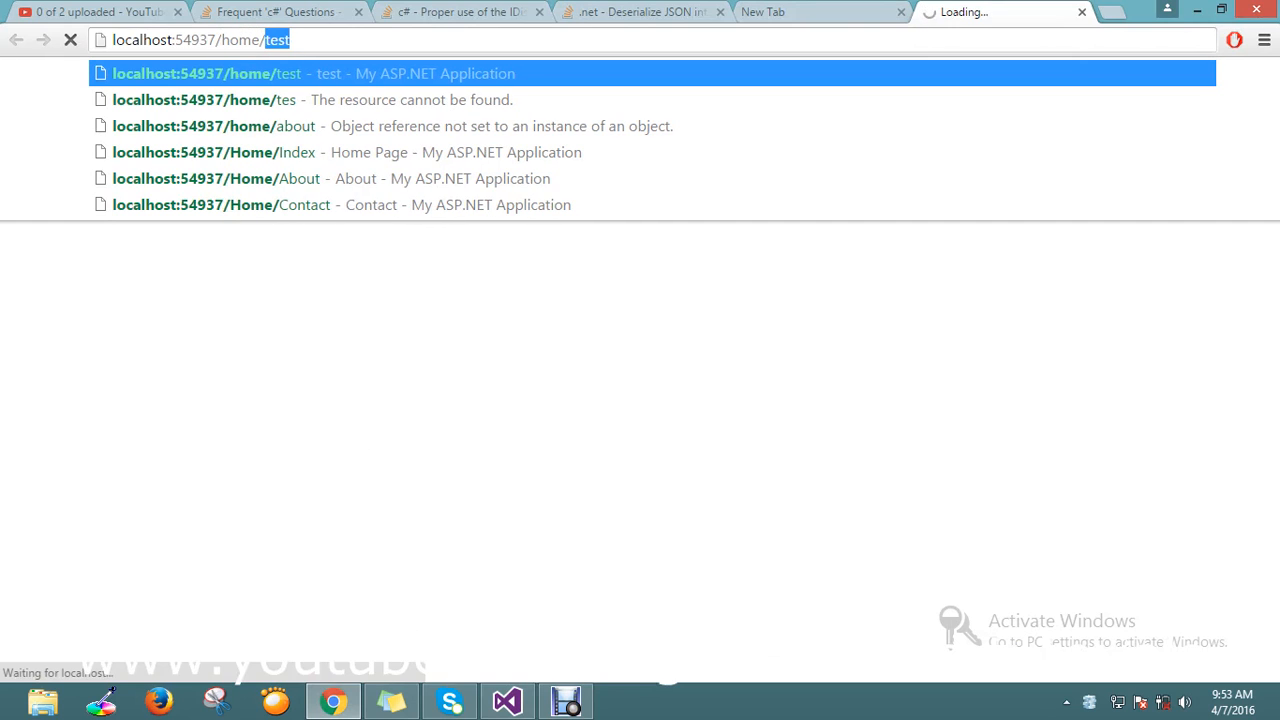
{"action": "type", "text": "convertjsontodynamic"}
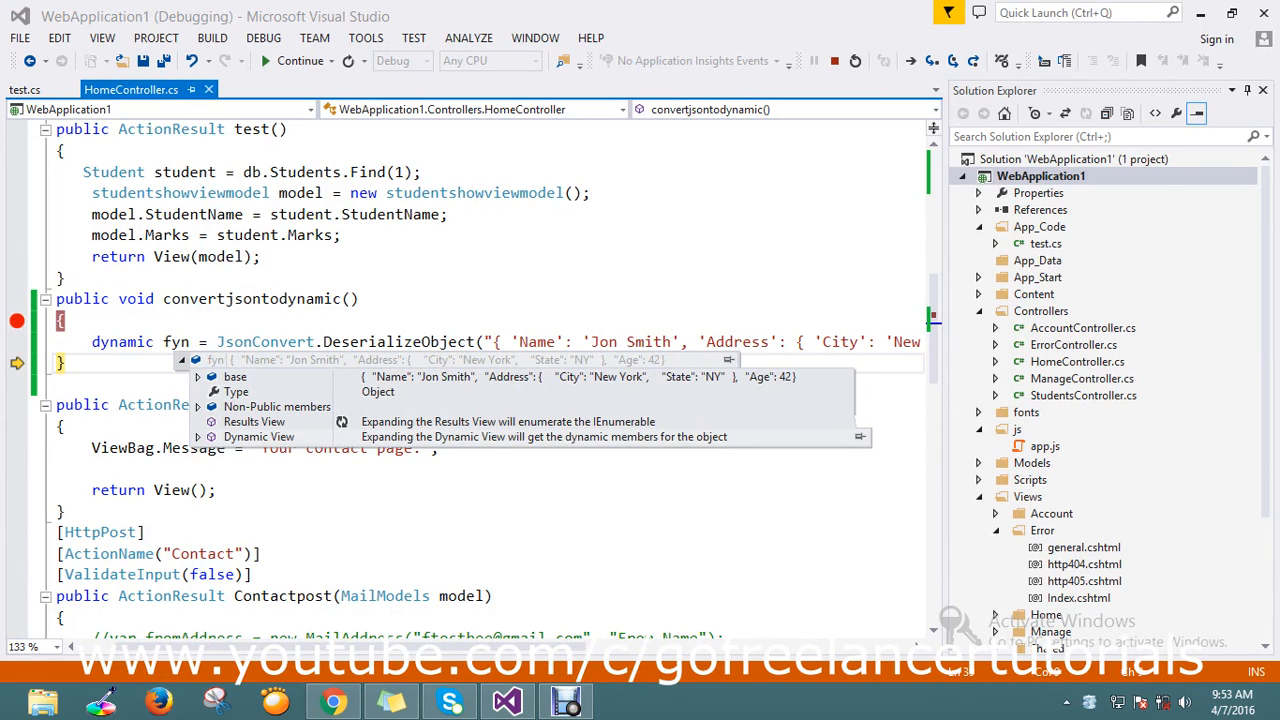
Expand fyn's Dynamic View showing Address, Age 42 and Name Jon Smith, then resume the request.
{"action": "left_click", "coordinate": [210, 436]}
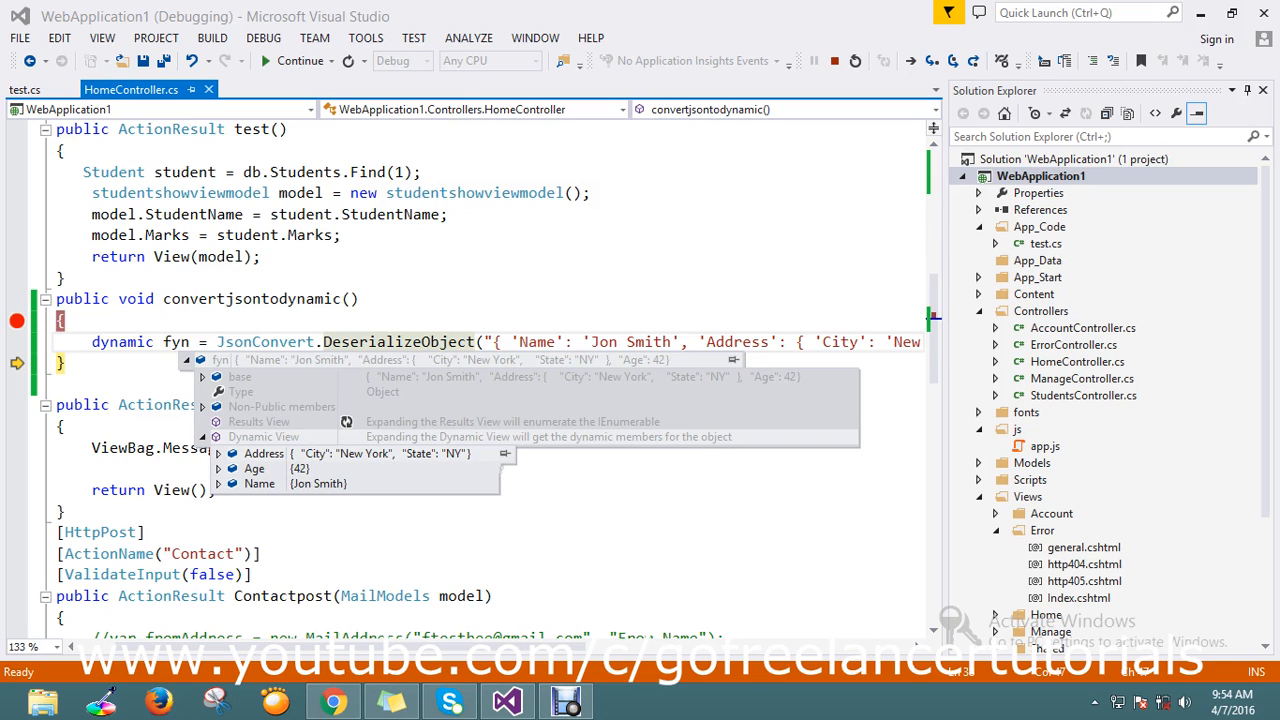
{"action": "mouse_move", "coordinate": [280, 470]}
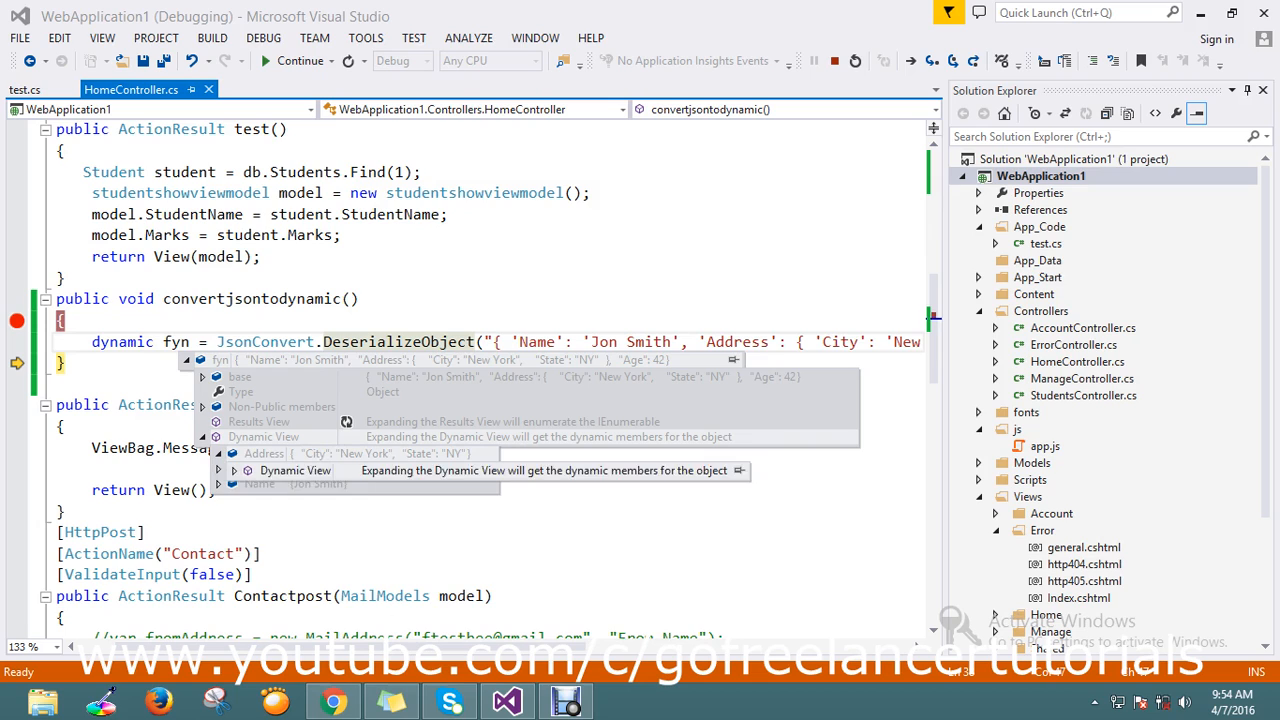
{"action": "left_click", "coordinate": [218, 452]}
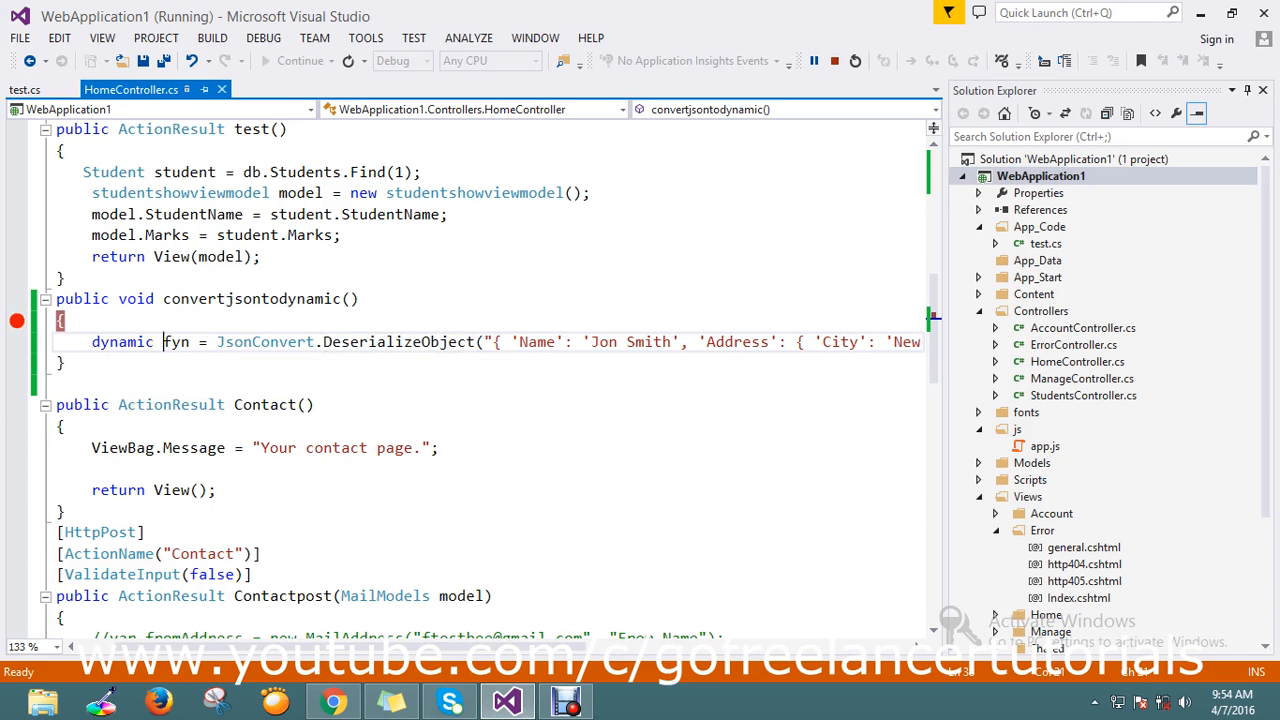
Scroll back to the statement and select the DeserializeObject method name.
{"action": "scroll", "scroll_direction": "right", "scroll_amount": 3}
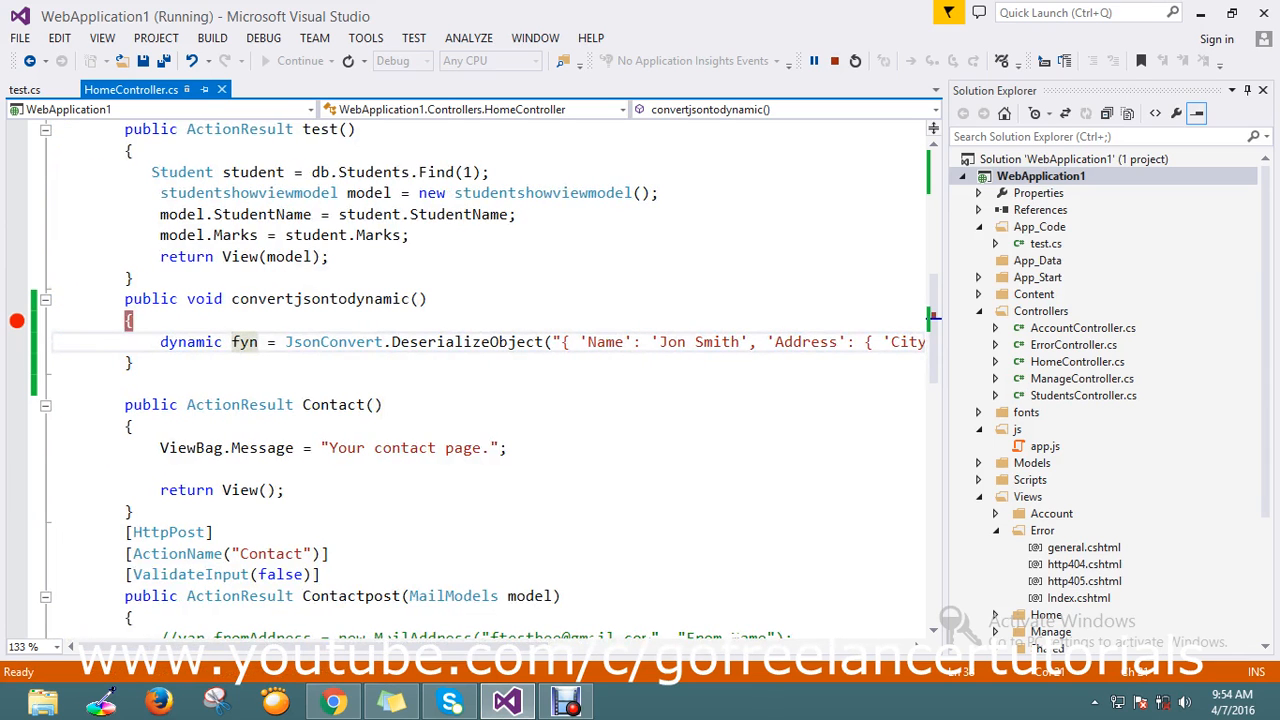
{"action": "double_click", "coordinate": [466, 342]}
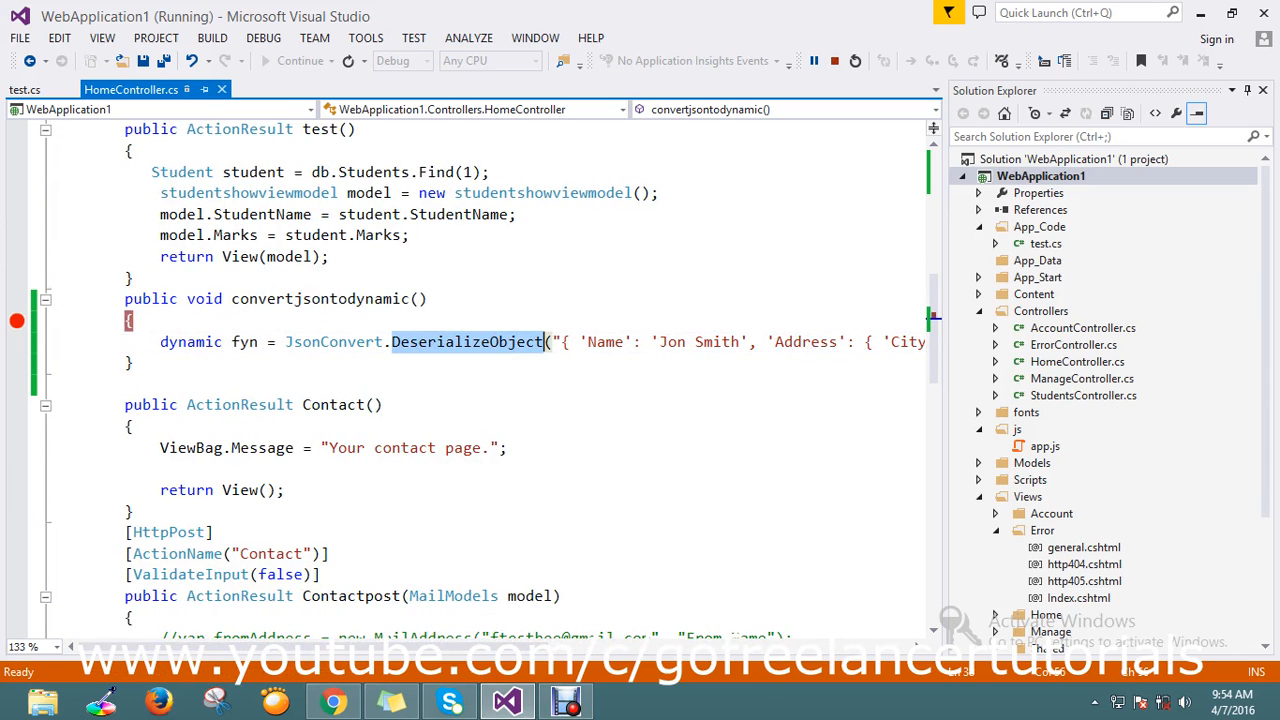